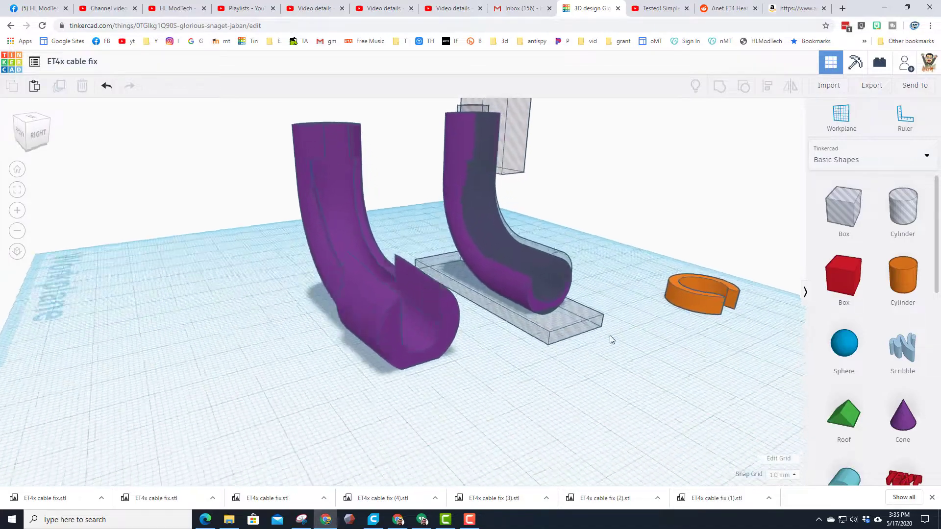
Orbit to a side-on view of the two tubes, level with the grid.
left_click_drag(612, 339, 489, 337)
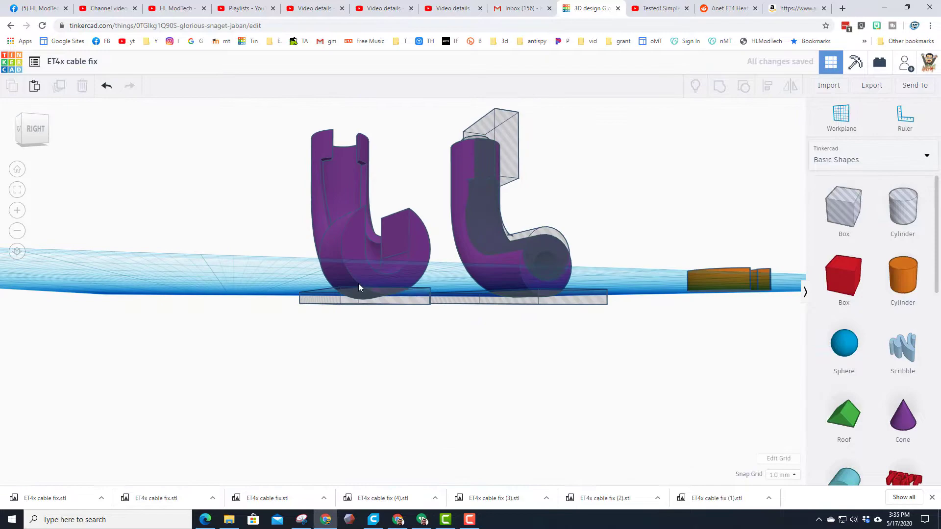
left_click_drag(359, 288, 410, 322)
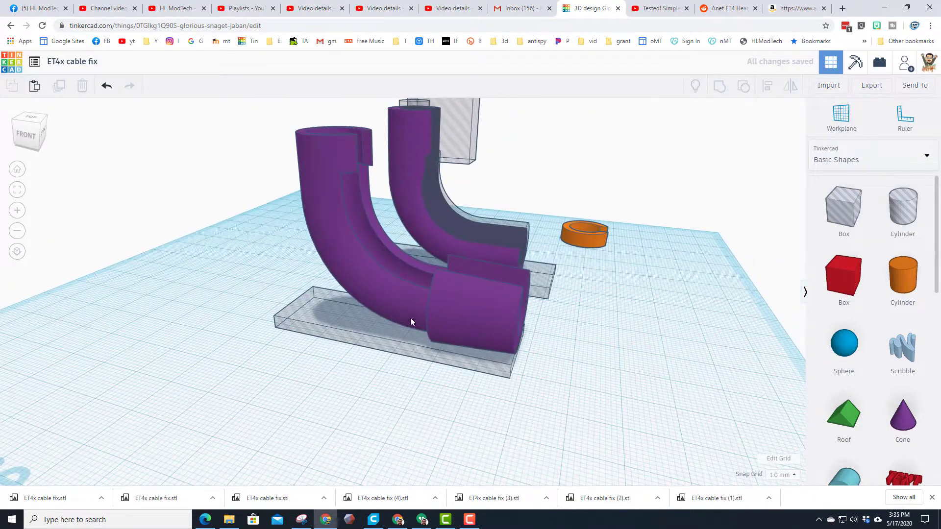
left_click(481, 312)
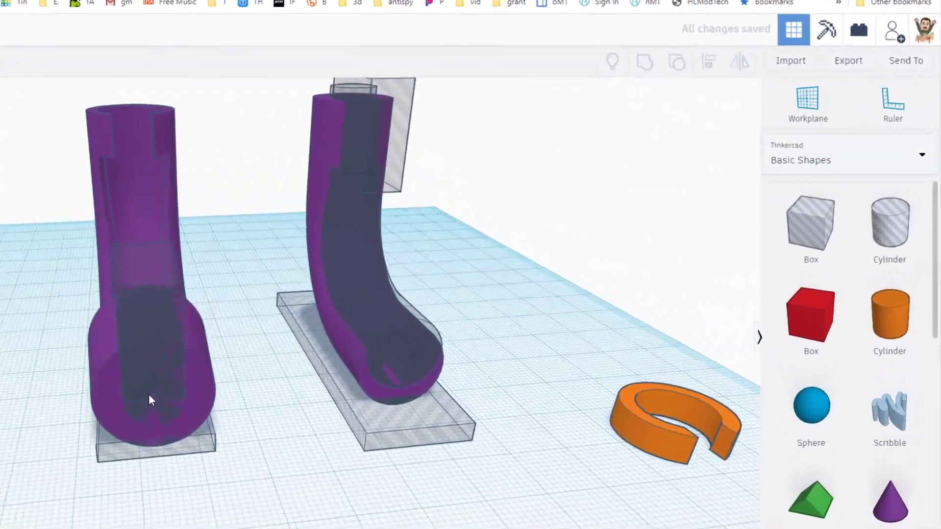
left_click(150, 396)
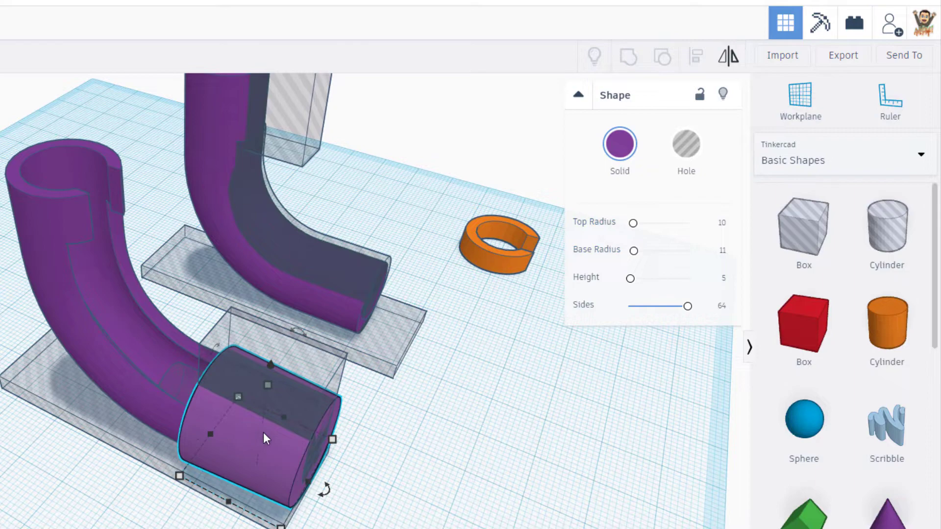
mouse_move(261, 453)
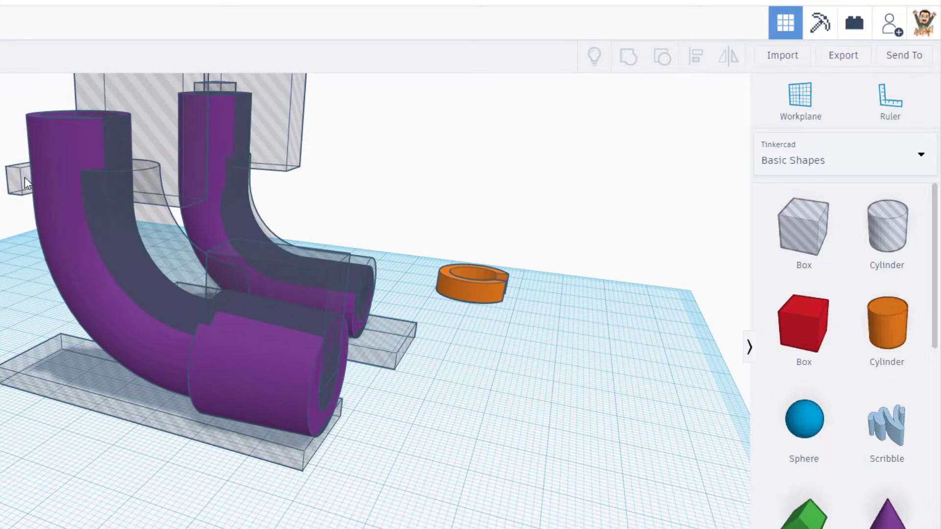
mouse_move(182, 358)
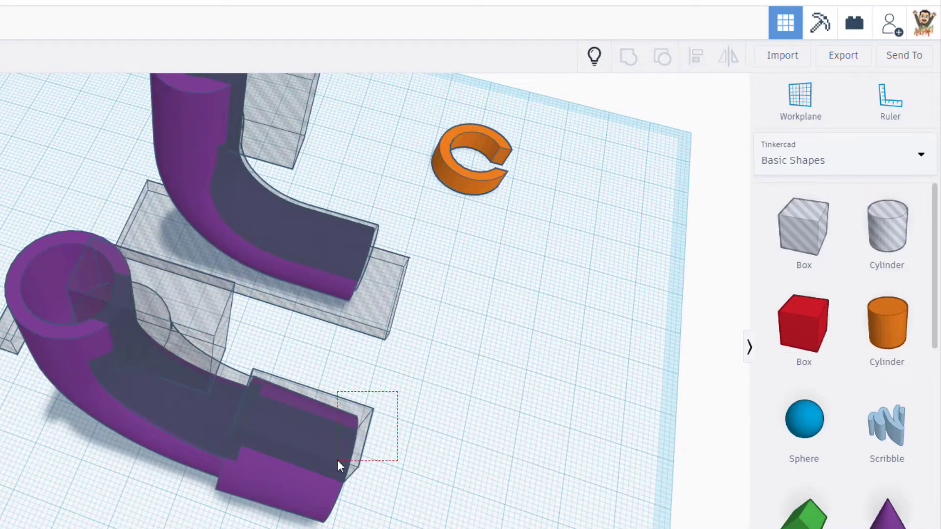
Select the cutting piece at the front tube's lower end for grouping.
left_click(345, 426)
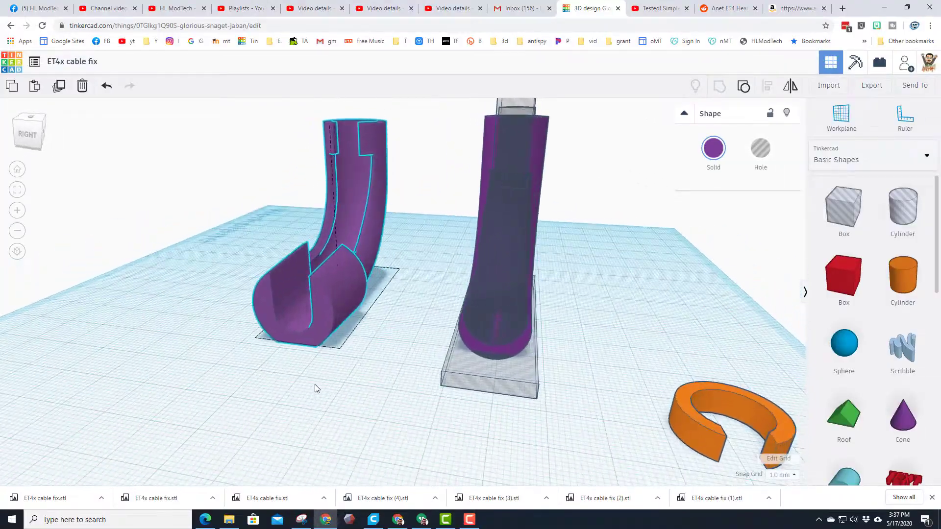
Export only the selected tube shape as an .STL file and close the dialog.
left_click(870, 85)
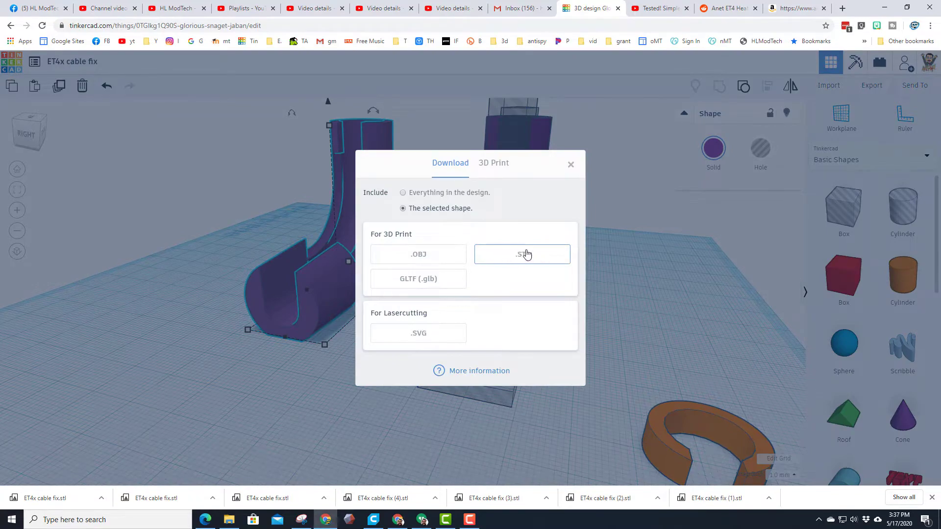
left_click(570, 165)
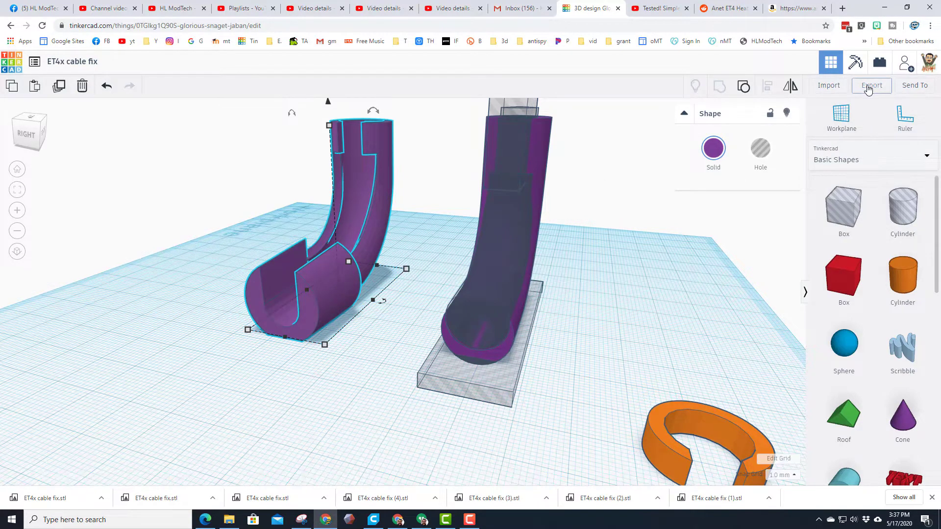
left_click(871, 85)
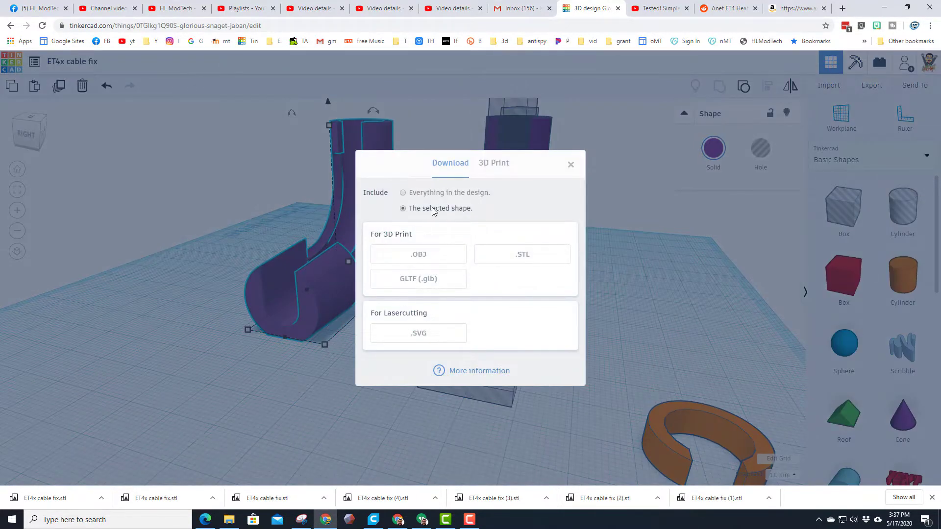
left_click(570, 164)
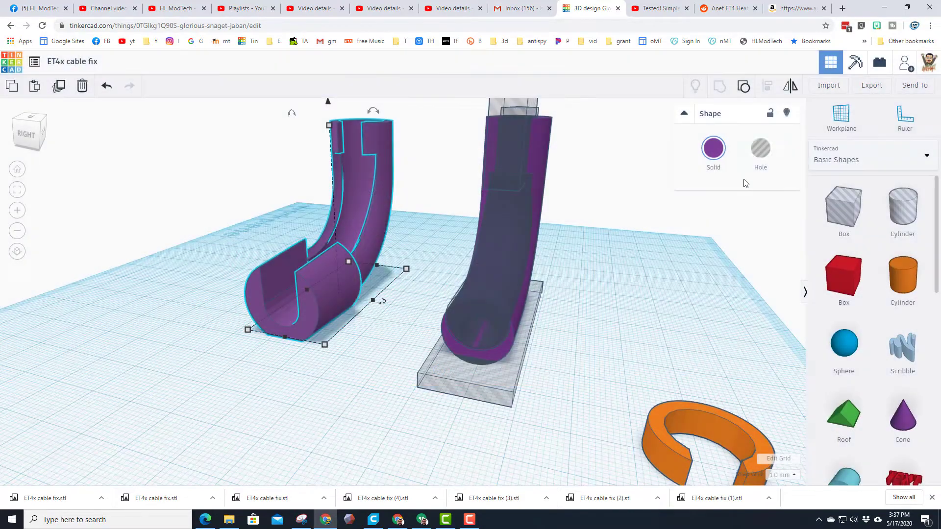
left_click(914, 85)
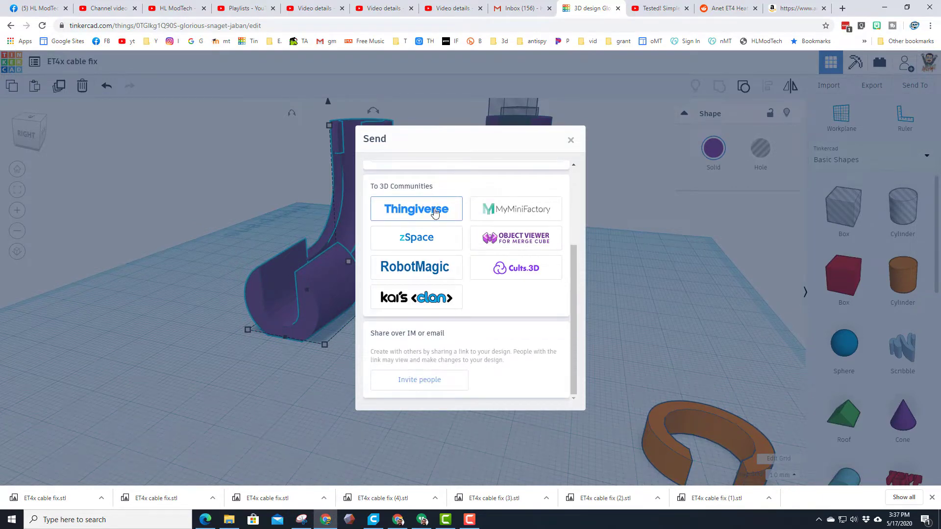
mouse_move(418, 379)
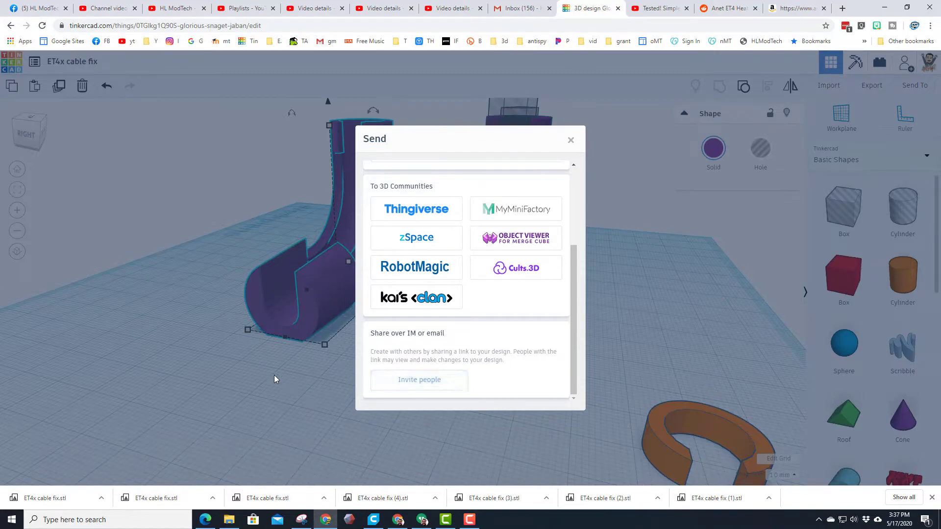
left_click(570, 140)
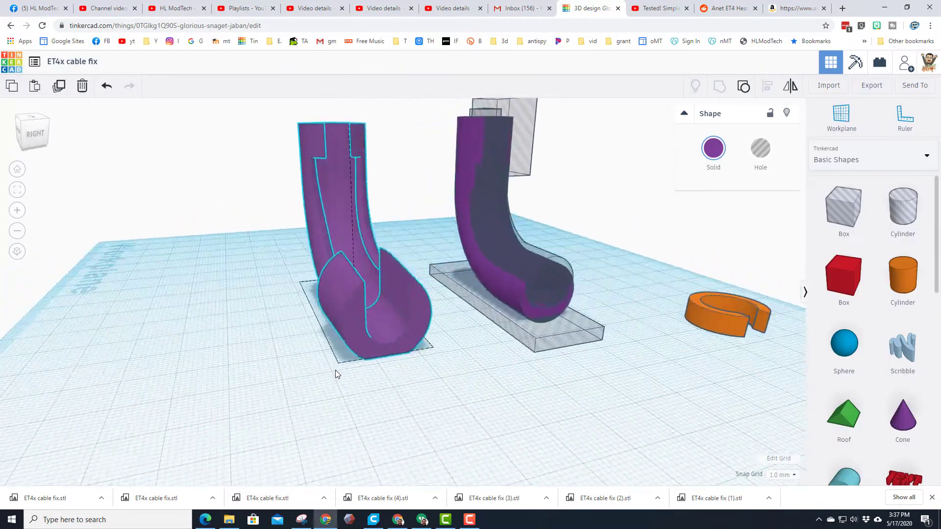